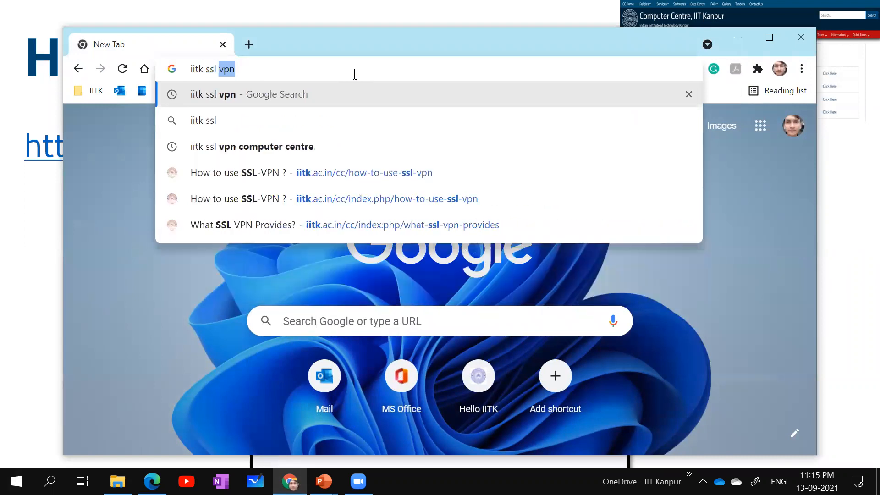
# Search 'iitk ssl vpn' and bring up IIT Kanpur's 'How to use SSL-VPN ?' guide page.
pyautogui.press('Enter')
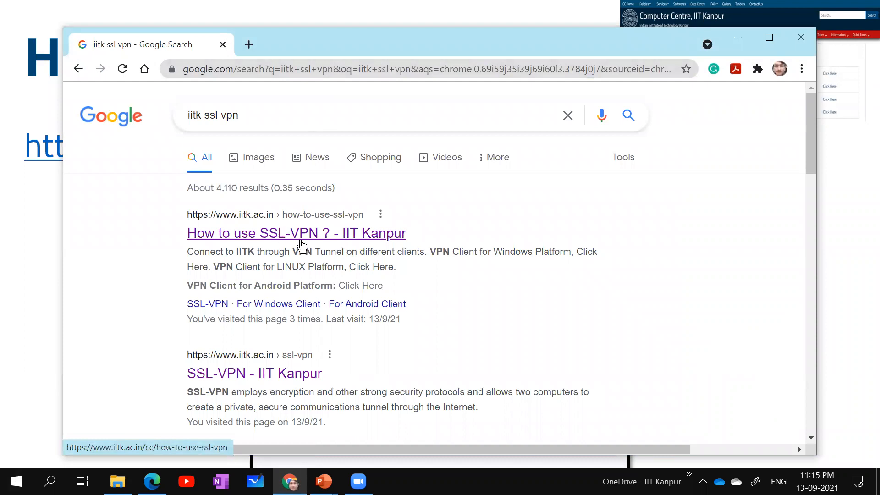
pyautogui.moveTo(306, 238)
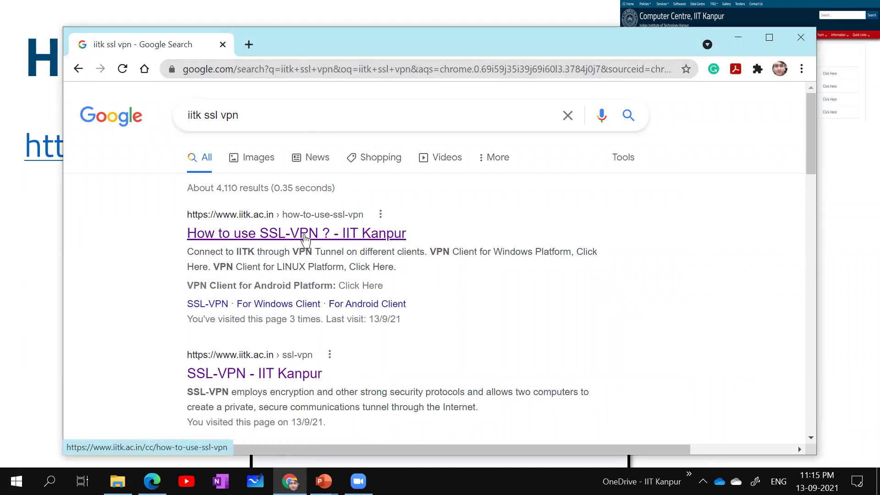
pyautogui.click(304, 234)
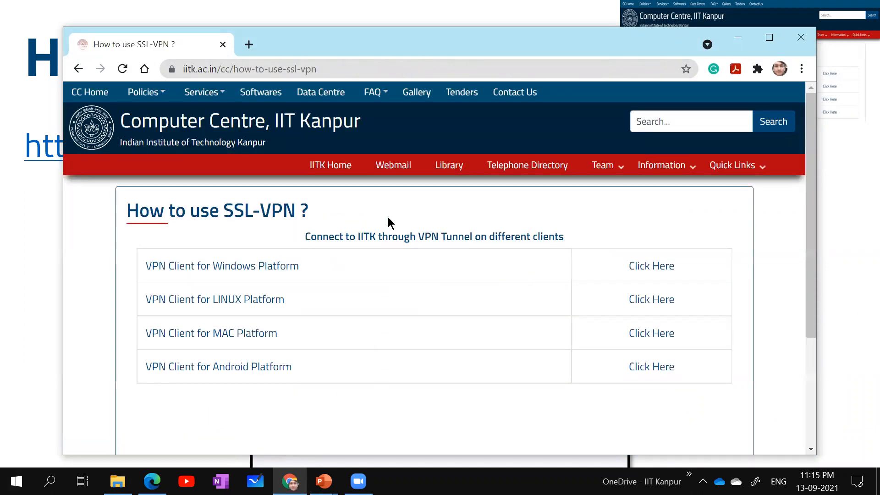
pyautogui.moveTo(413, 262)
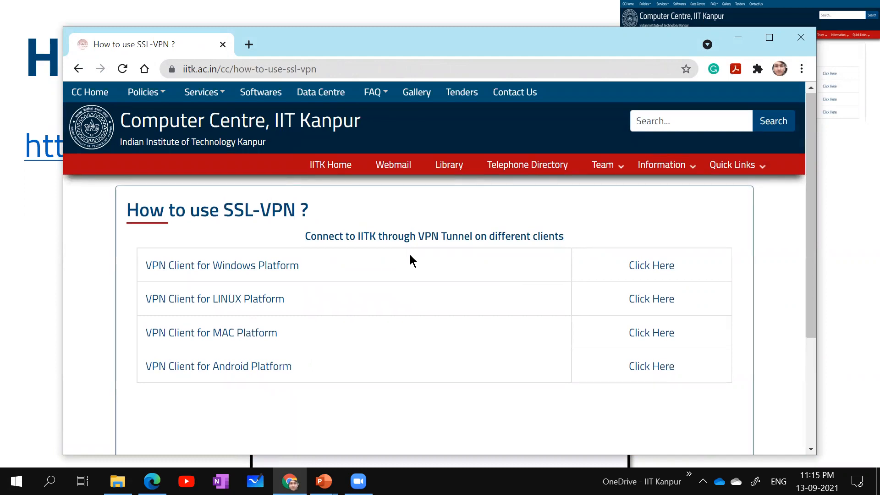
pyautogui.scroll(-3)
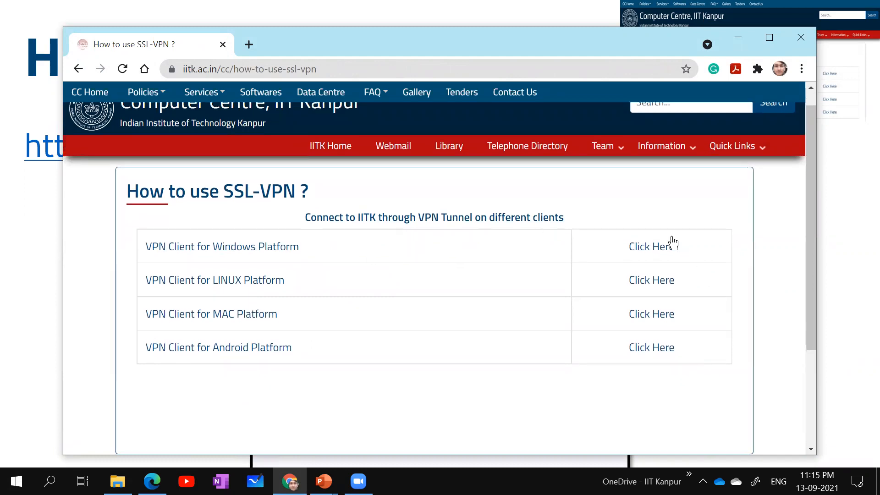
pyautogui.moveTo(634, 250)
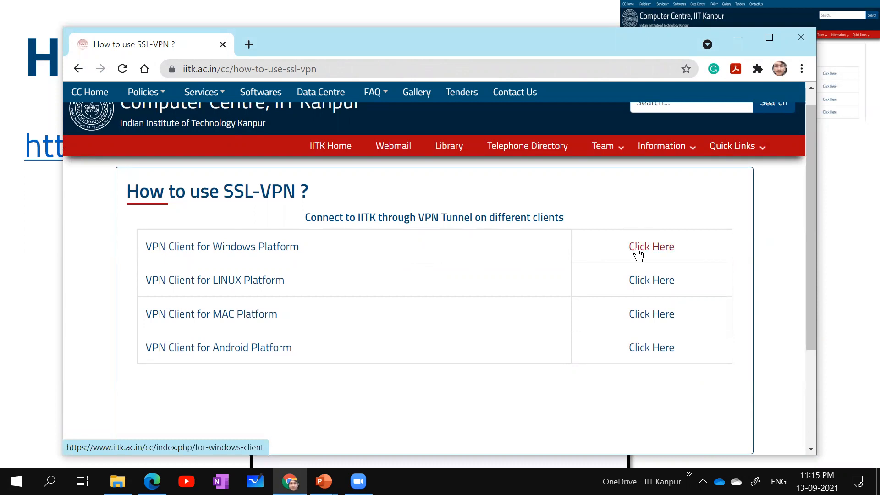
pyautogui.moveTo(235, 313)
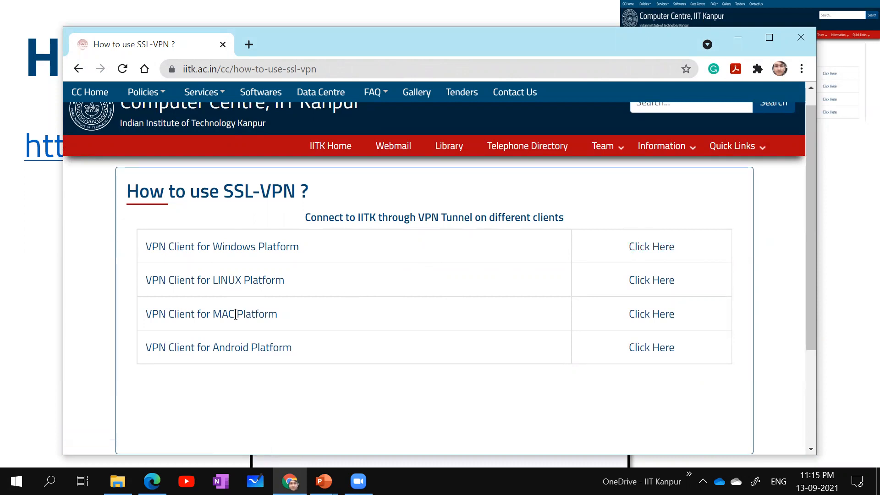
pyautogui.moveTo(683, 295)
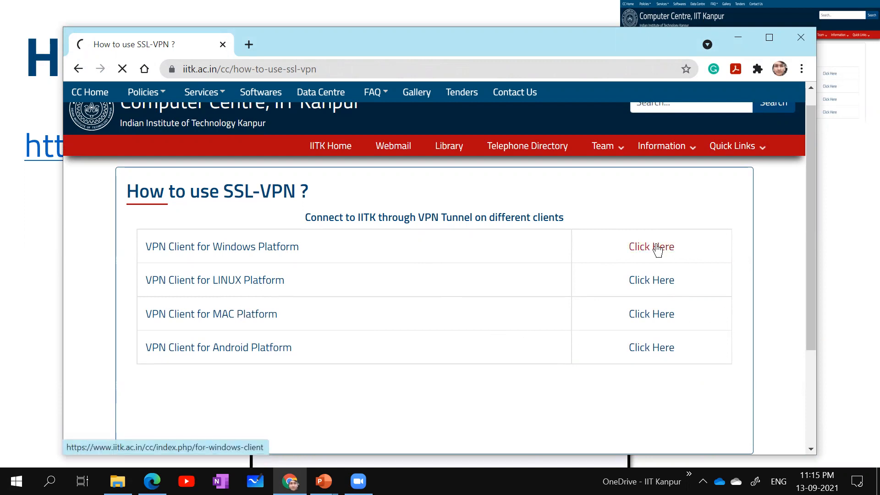
# From the Windows client page, download the 64-bit FortiClient installer for updated Windows (10, 8, 7).
pyautogui.click(650, 247)
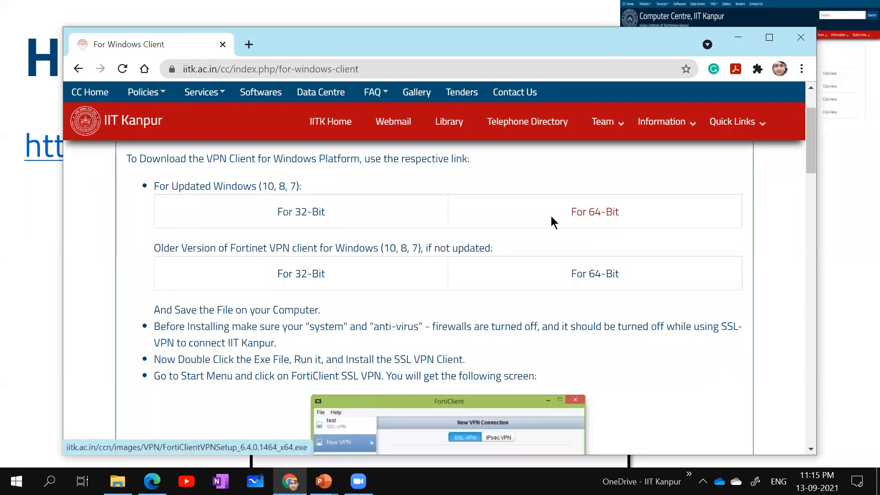
pyautogui.moveTo(154, 186); pyautogui.dragTo(247, 186)
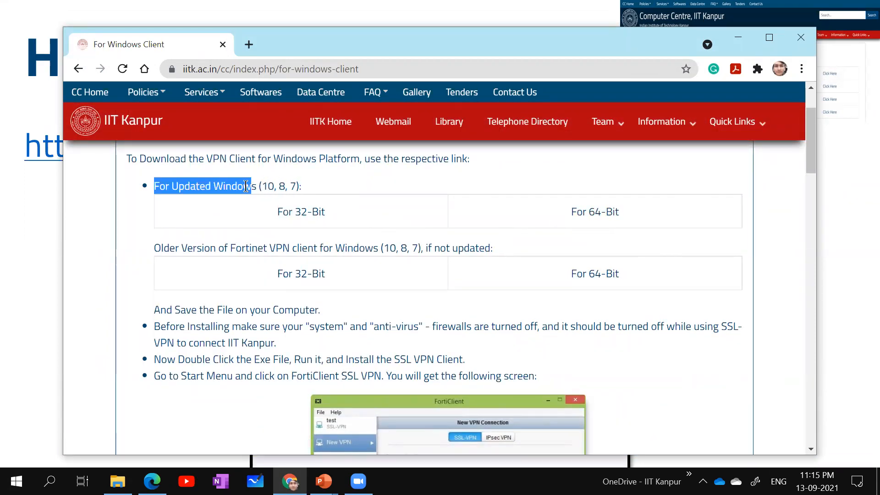
pyautogui.click(307, 190)
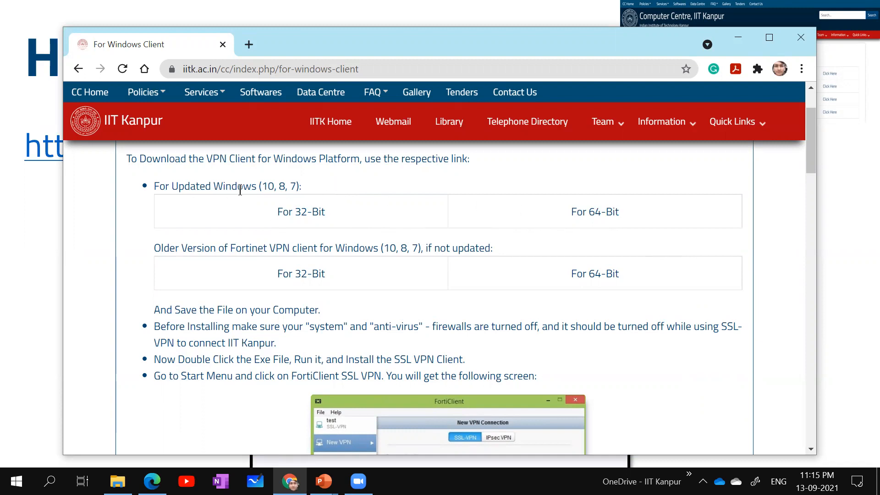
pyautogui.moveTo(291, 277)
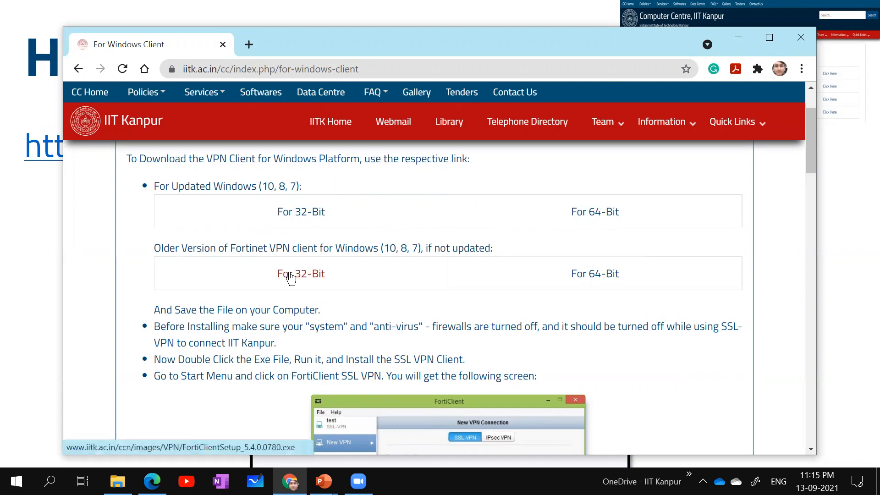
pyautogui.moveTo(582, 284)
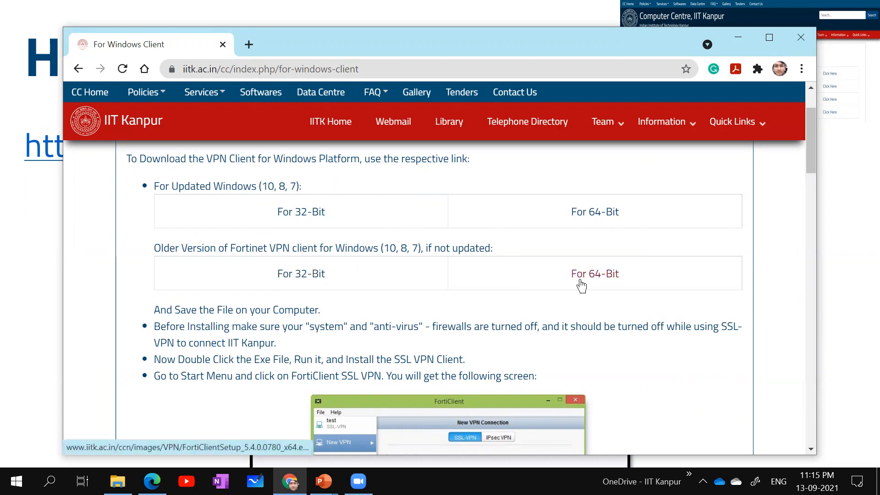
pyautogui.moveTo(415, 213)
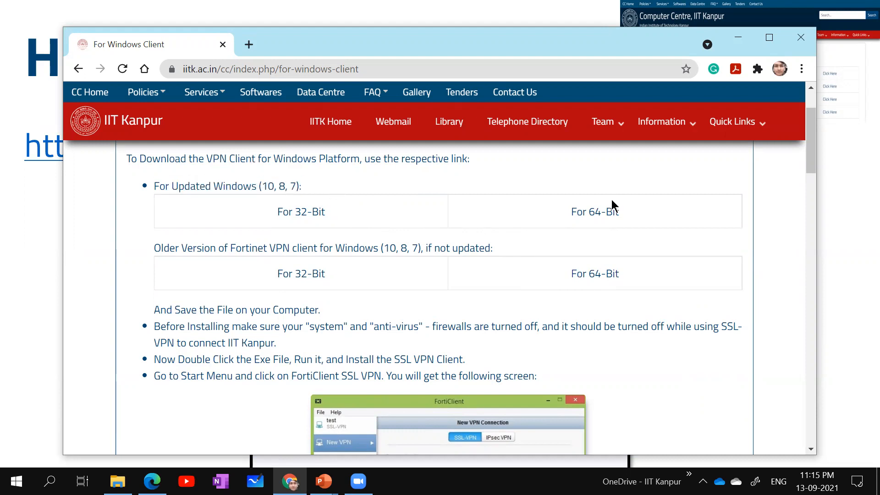
pyautogui.moveTo(605, 215)
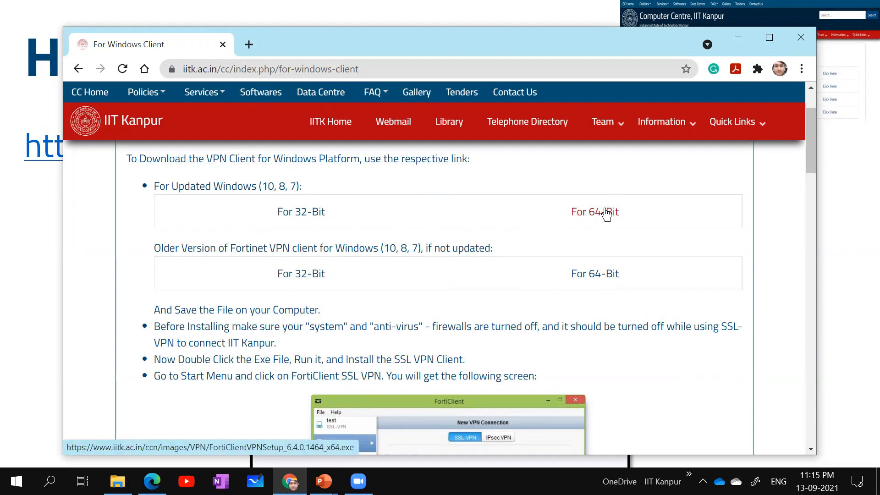
pyautogui.click(595, 212)
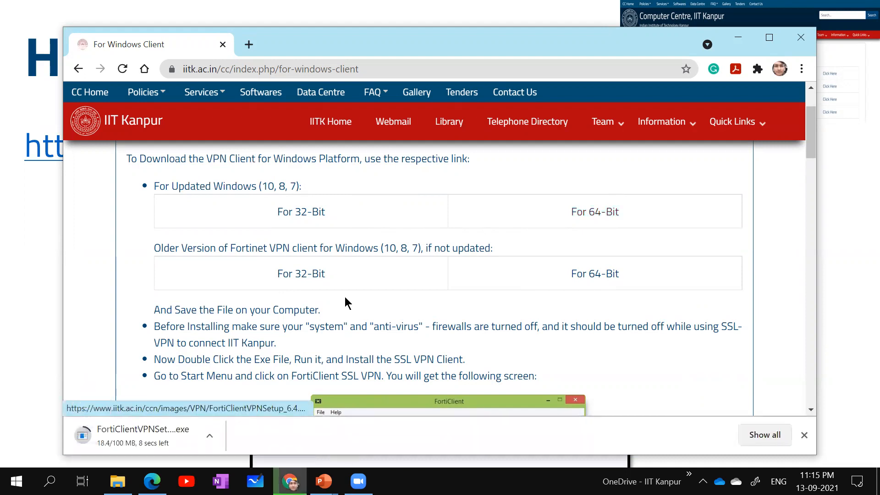
pyautogui.moveTo(93, 449)
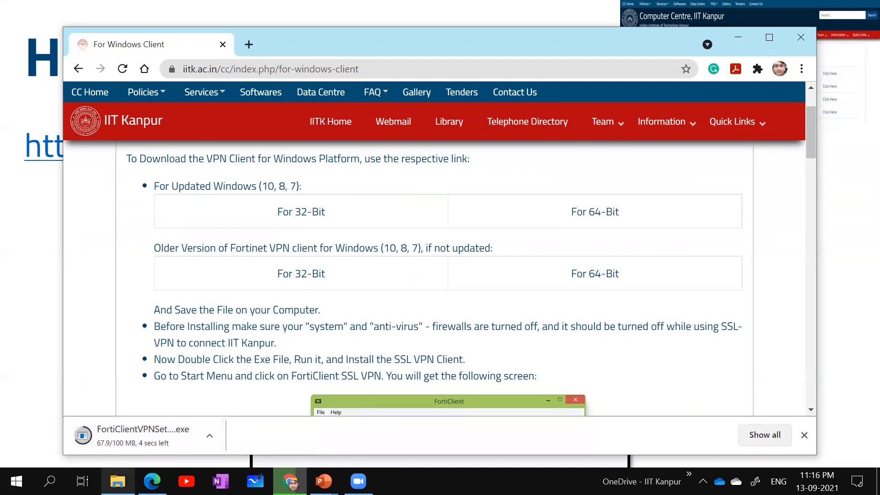
# Go to the Downloads folder in File Explorer to reach the FortiClientVPNSetup installer.
pyautogui.click(118, 481)
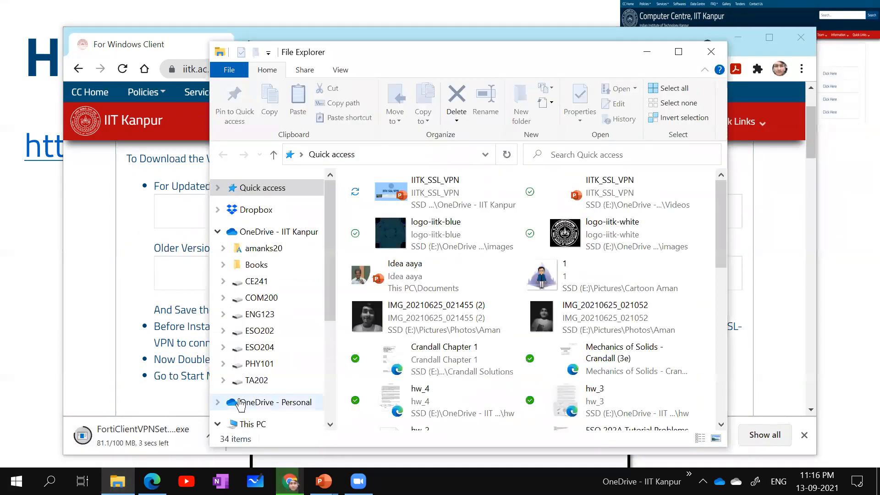
pyautogui.click(253, 424)
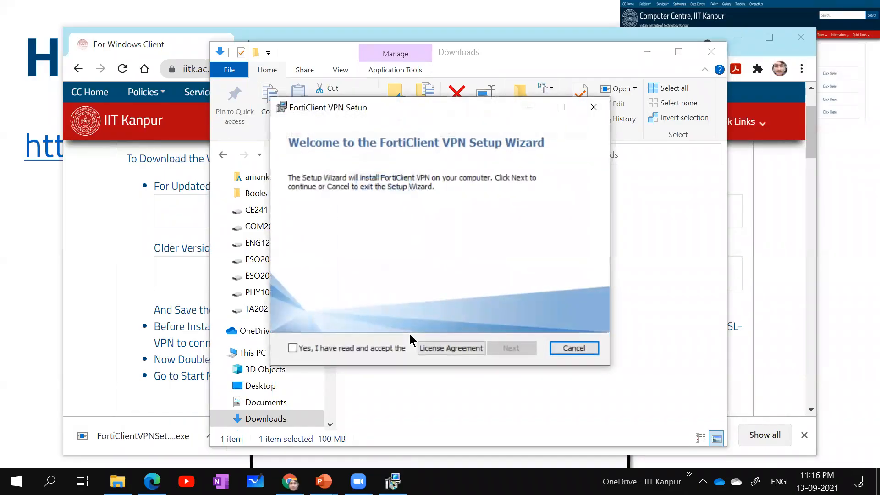
# Accept the licence and start choosing a different installation folder.
pyautogui.click(293, 348)
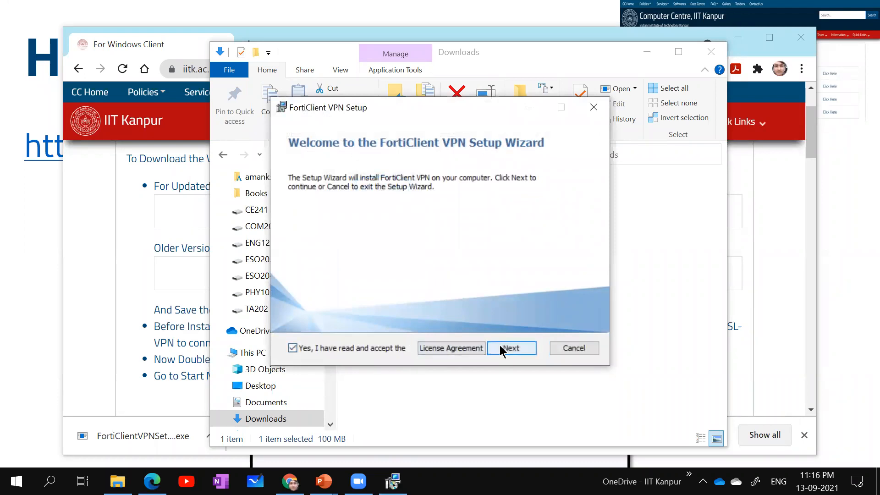
pyautogui.click(511, 348)
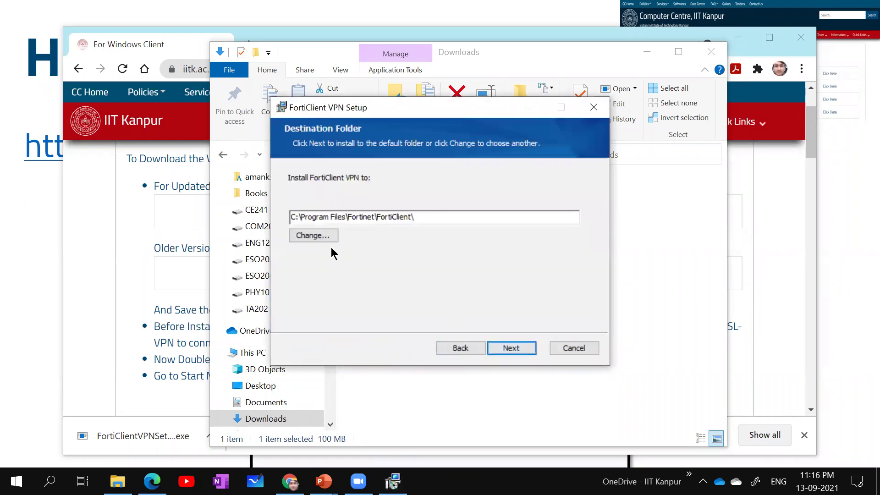
pyautogui.click(313, 236)
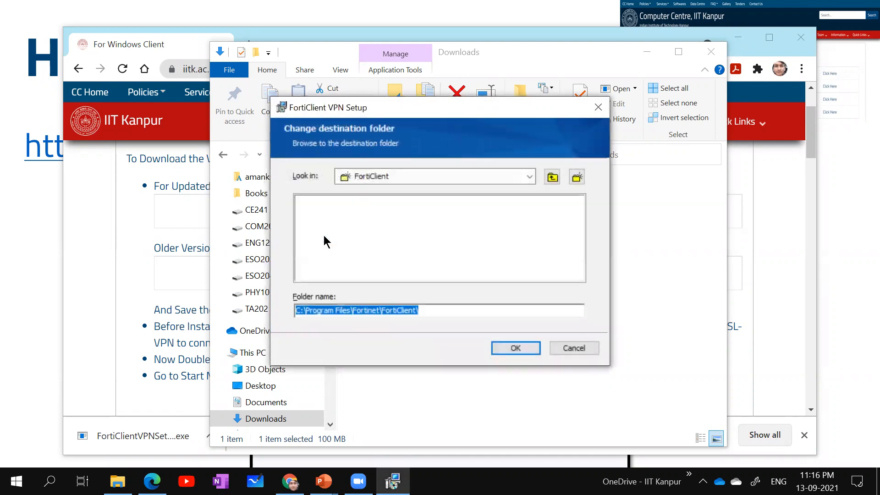
pyautogui.click(529, 177)
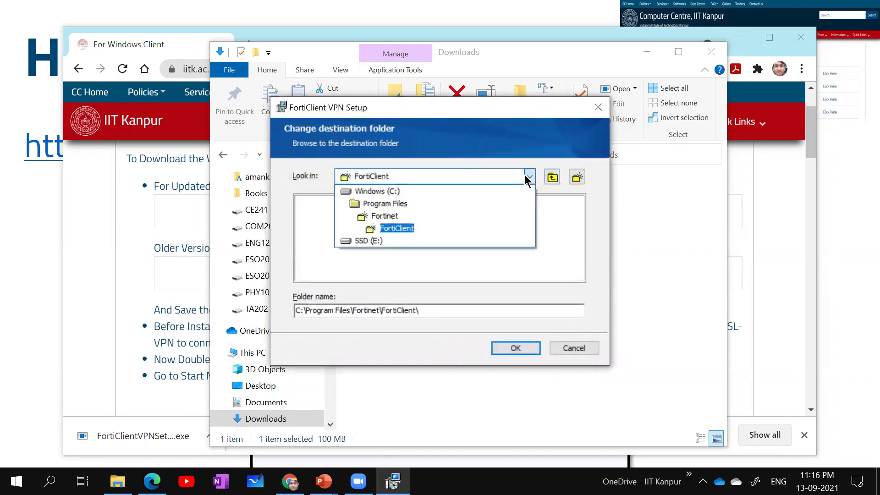
# Set the install destination to E:\Personal\ on the SSD and continue setup.
pyautogui.click(367, 240)
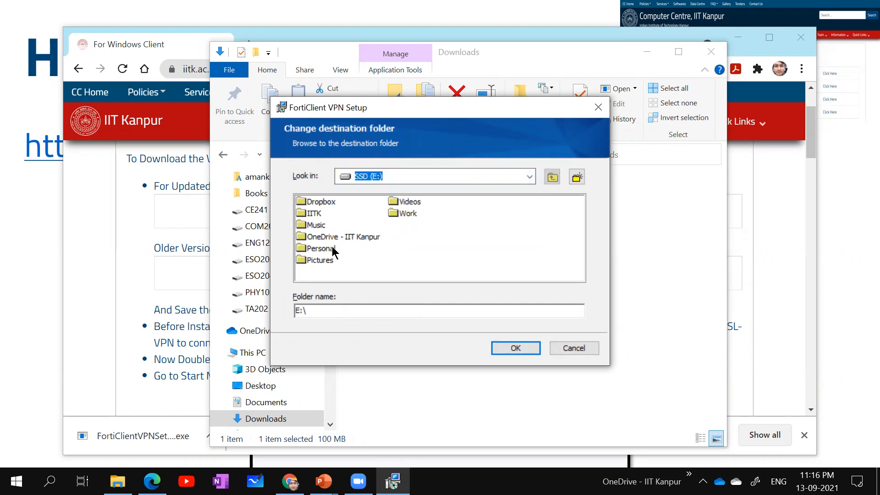
pyautogui.click(317, 247)
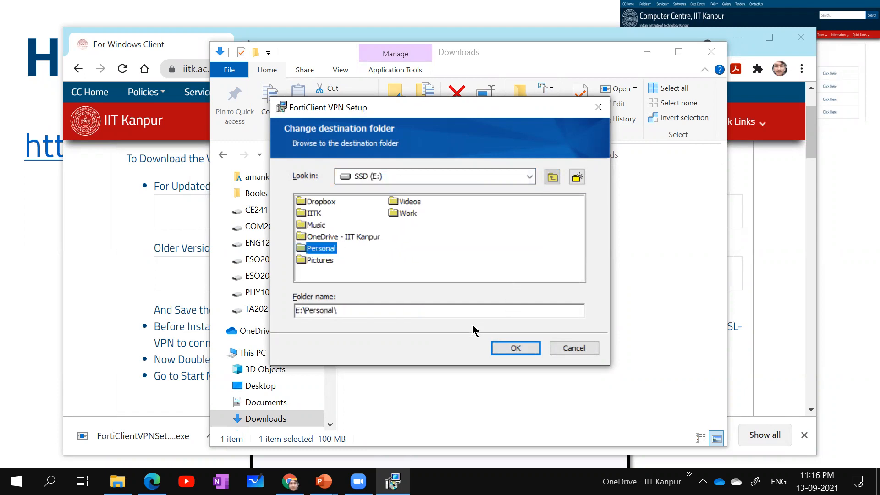
pyautogui.click(515, 349)
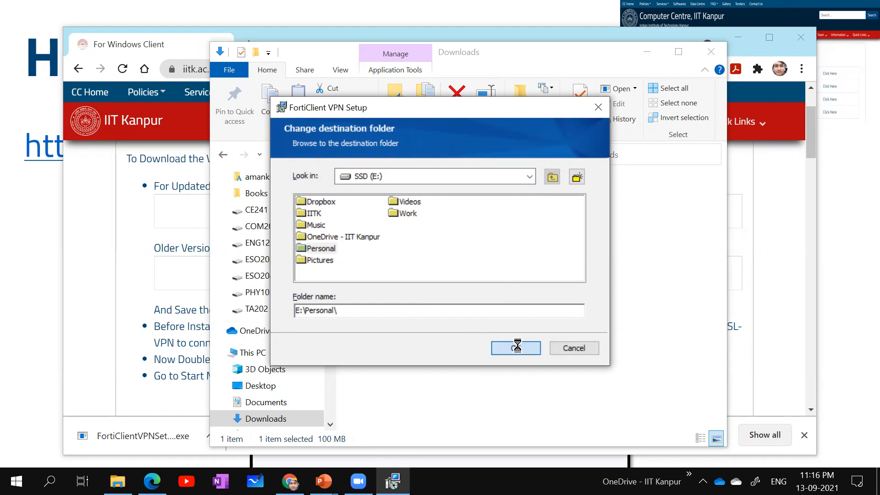
pyautogui.click(515, 348)
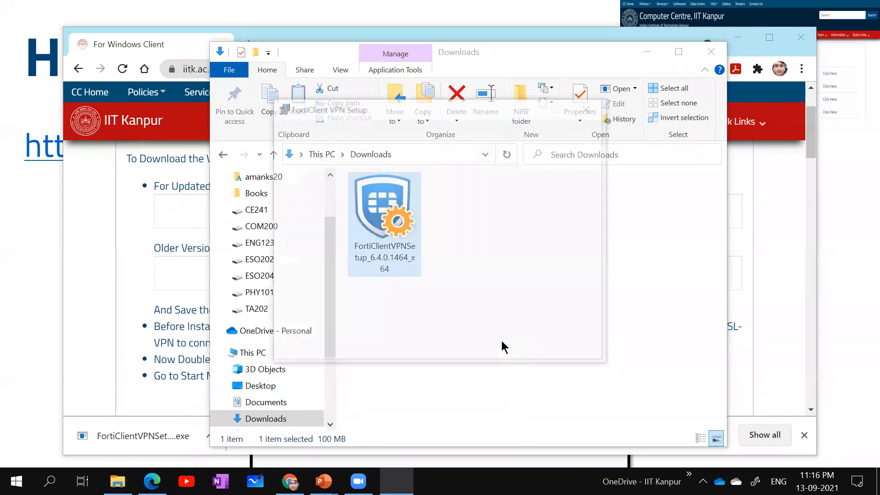
# Start the FortiClient VPN installation and let the progress run.
pyautogui.doubleClick(384, 213)
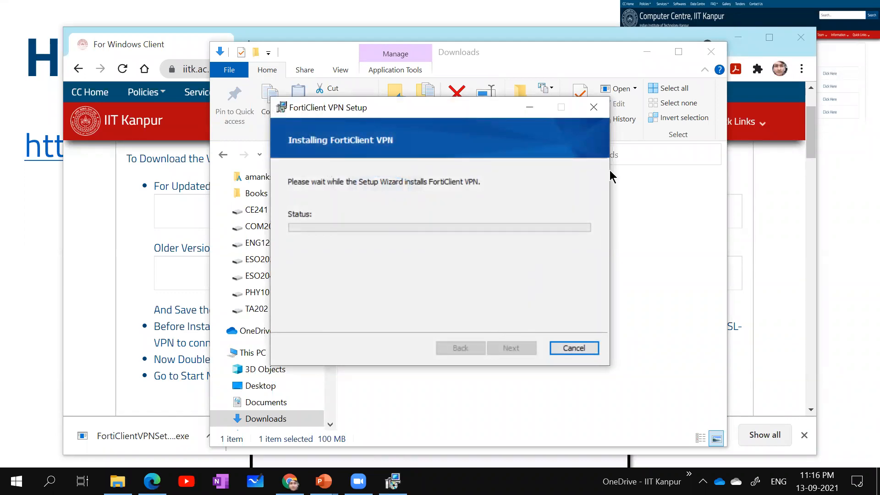
pyautogui.moveTo(606, 178)
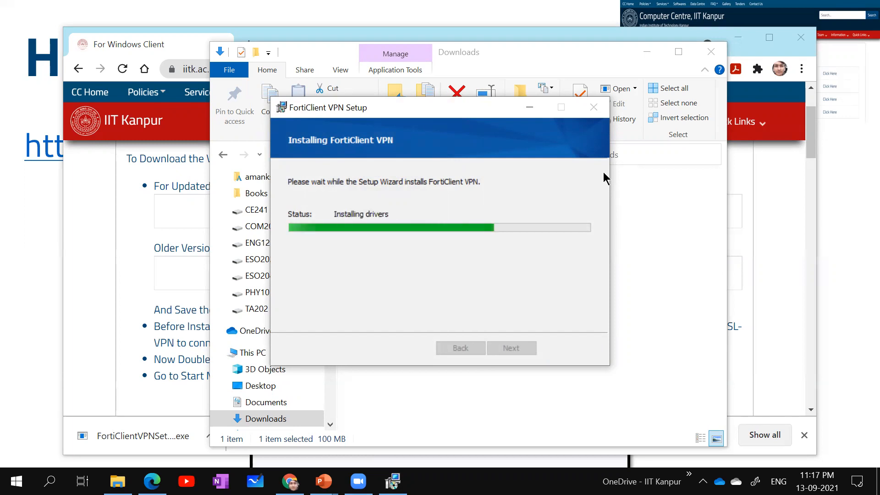
pyautogui.moveTo(594, 186)
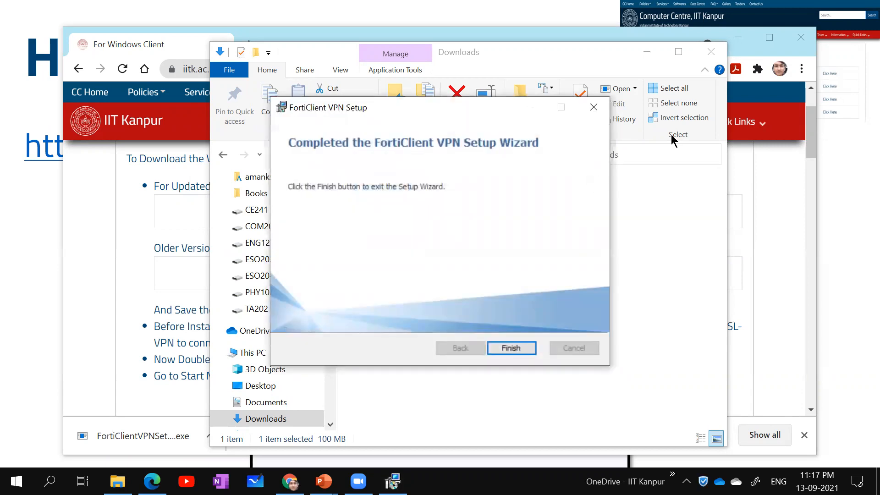
# Finish the installer and locate FortiClient VPN under Recently added in the Start menu.
pyautogui.click(511, 348)
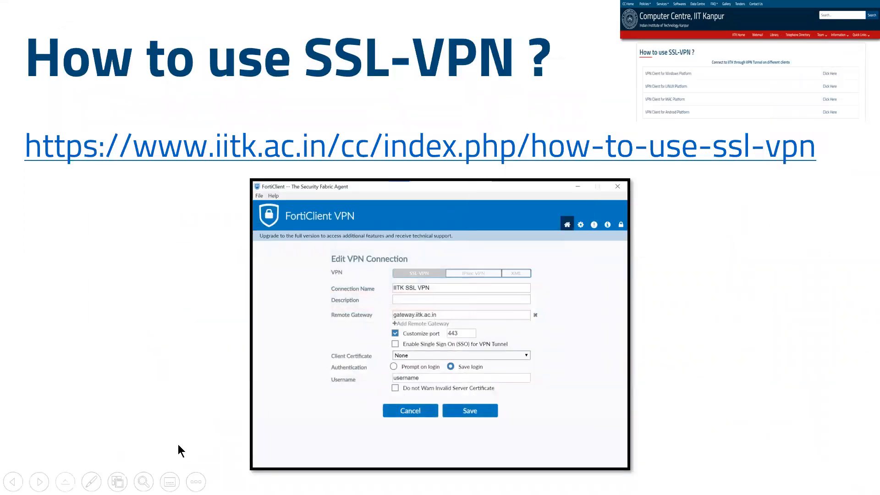
pyautogui.click(17, 479)
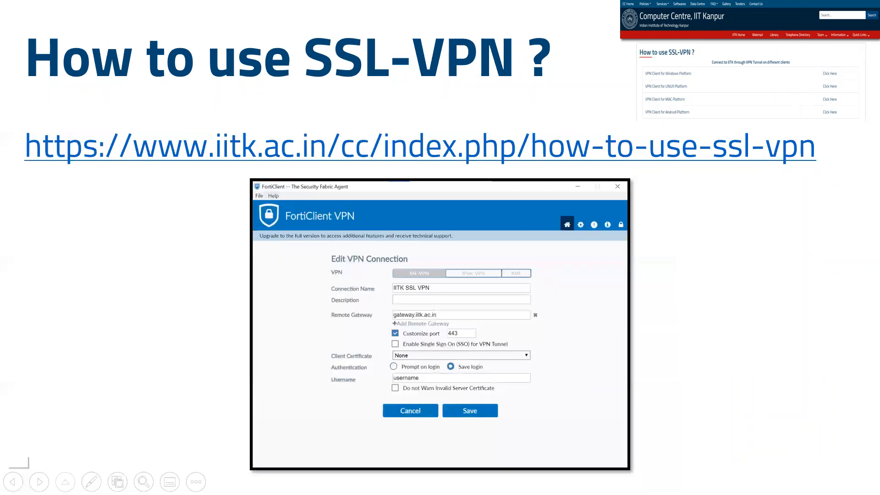
pyautogui.click(16, 479)
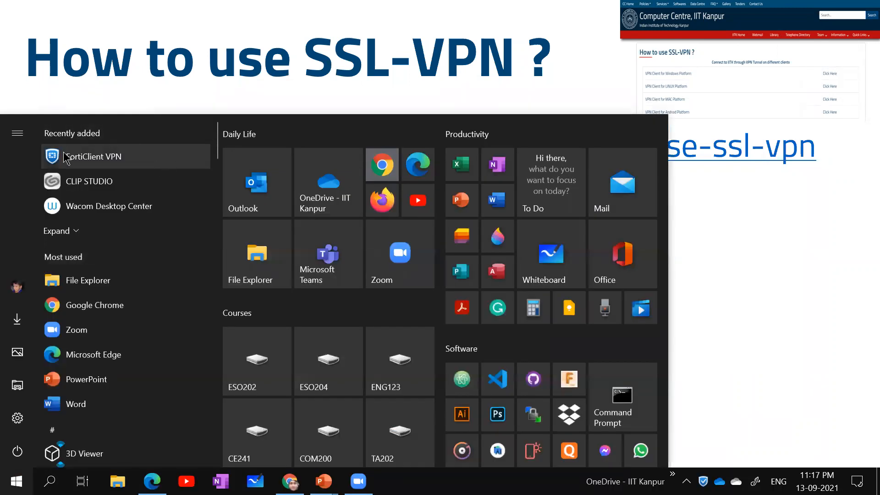
pyautogui.moveTo(175, 163)
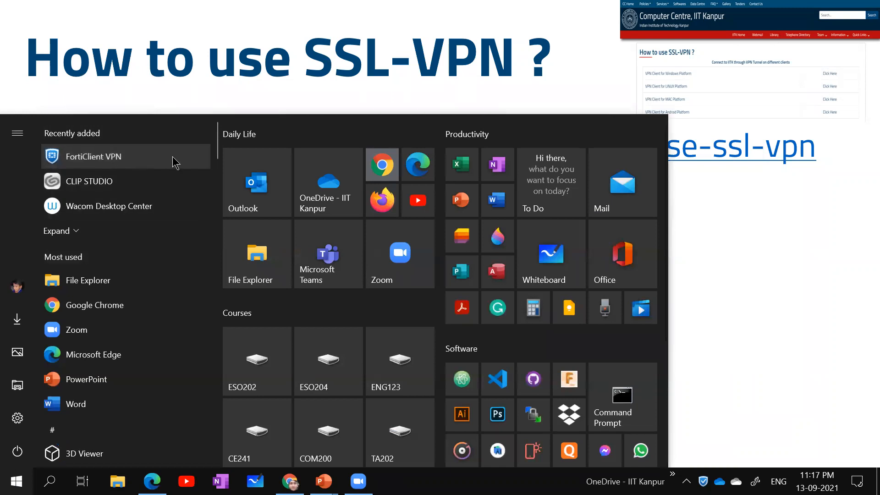
pyautogui.scroll(-3)
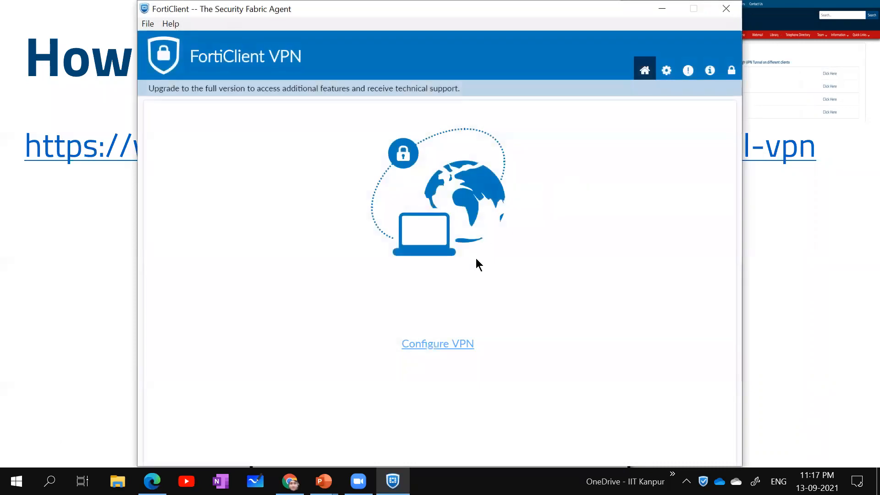
pyautogui.moveTo(572, 177)
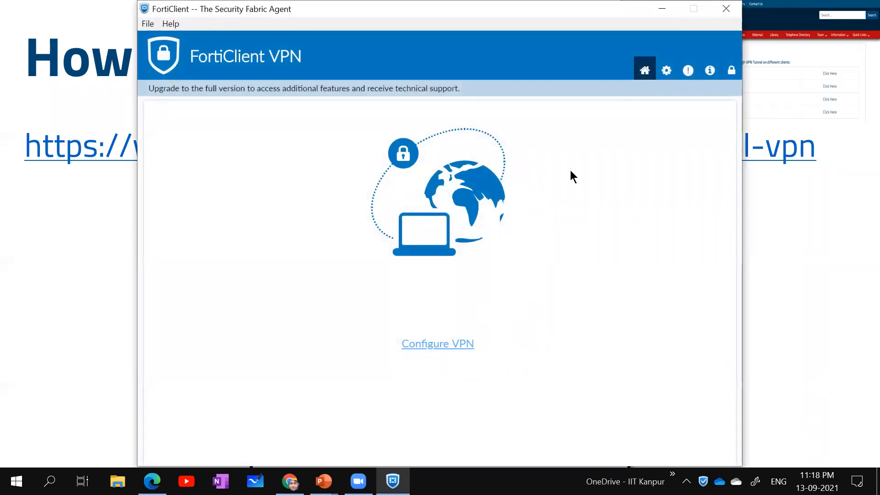
pyautogui.moveTo(458, 420)
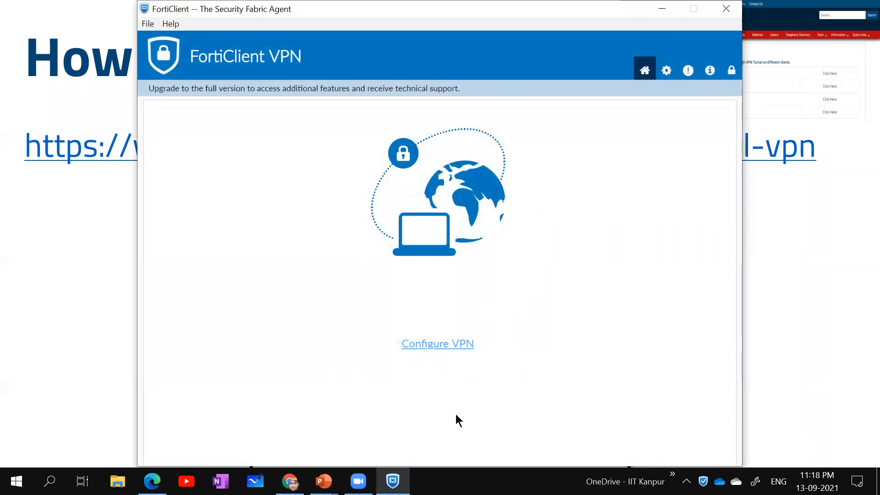
# Begin configuring a new VPN connection from FortiClient's Configure VPN screen.
pyautogui.click(438, 344)
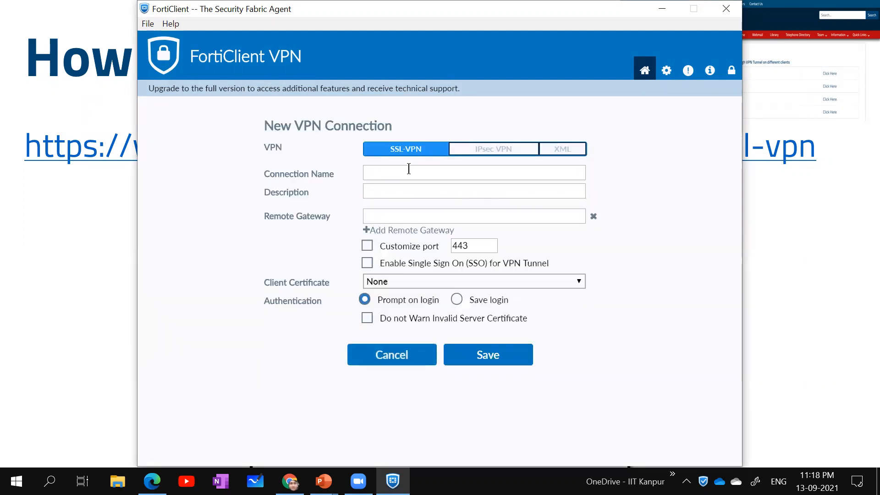
# Name the new SSL-VPN connection IITK.
pyautogui.click(473, 172)
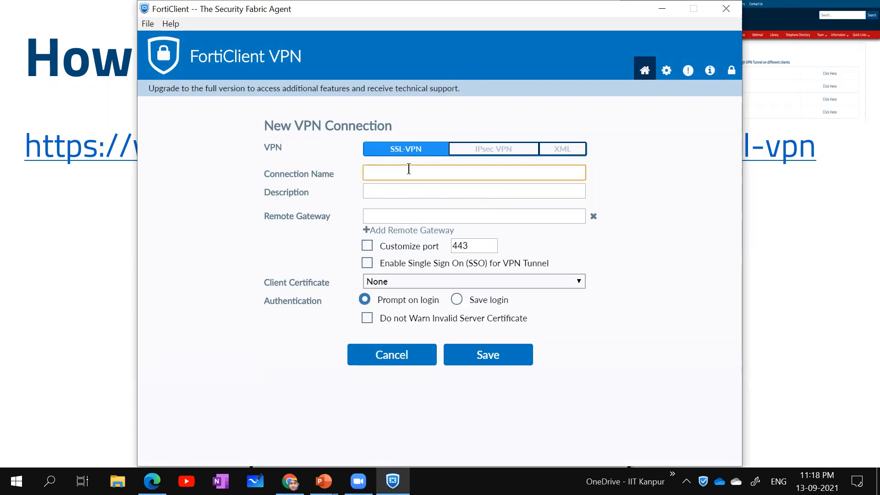
pyautogui.write('IITK')
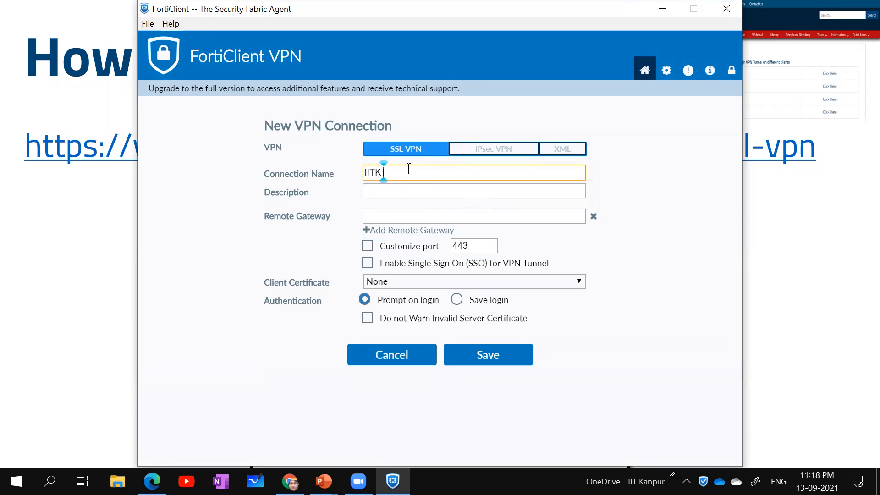
pyautogui.write('SSL')
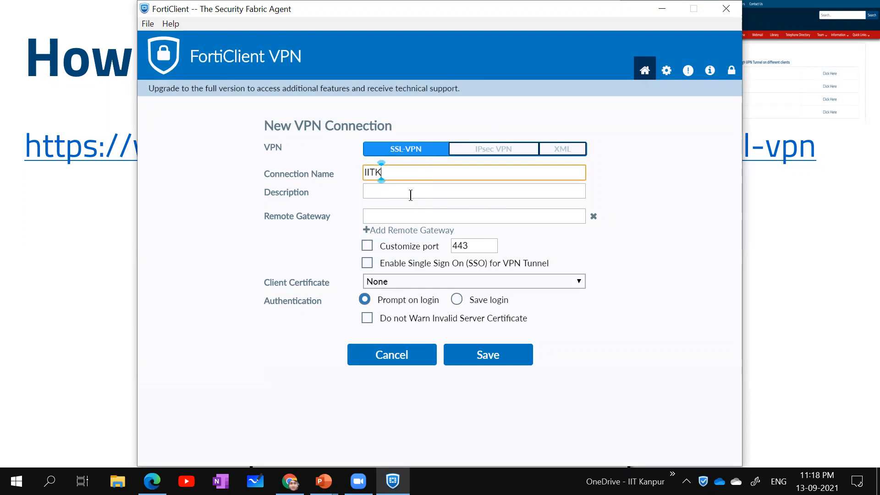
pyautogui.click(473, 191)
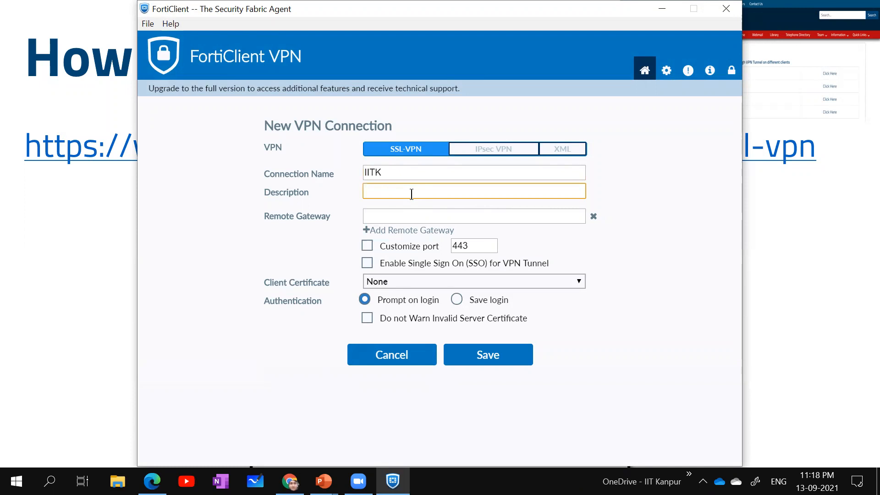
# Set the remote gateway to gateway.iitk.ac.in.
pyautogui.click(474, 215)
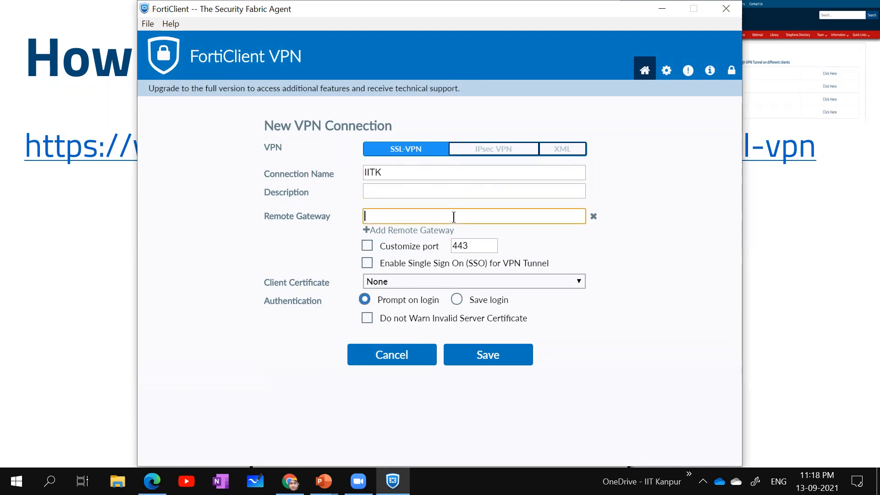
pyautogui.write('gatew')
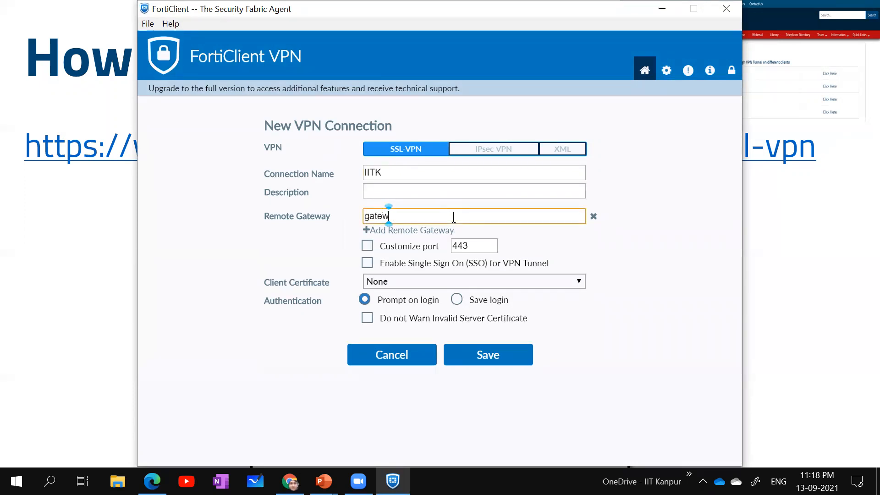
pyautogui.write('ay.iitk.ac.')
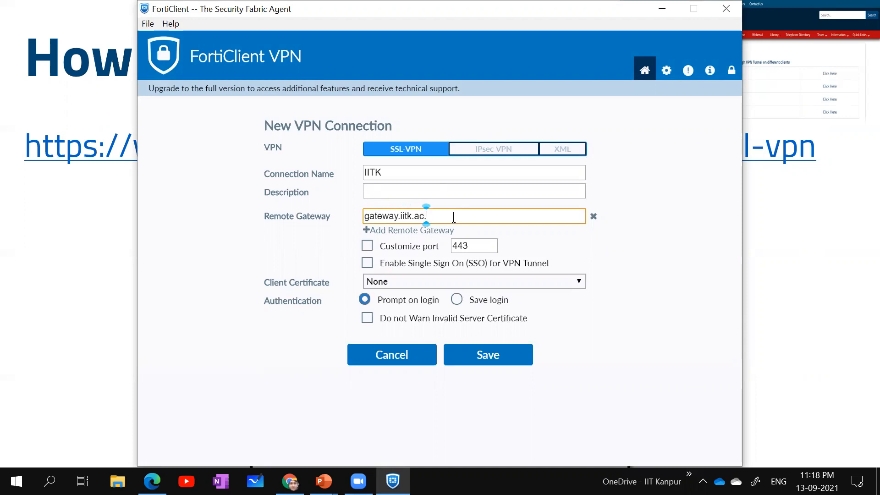
pyautogui.write('in')
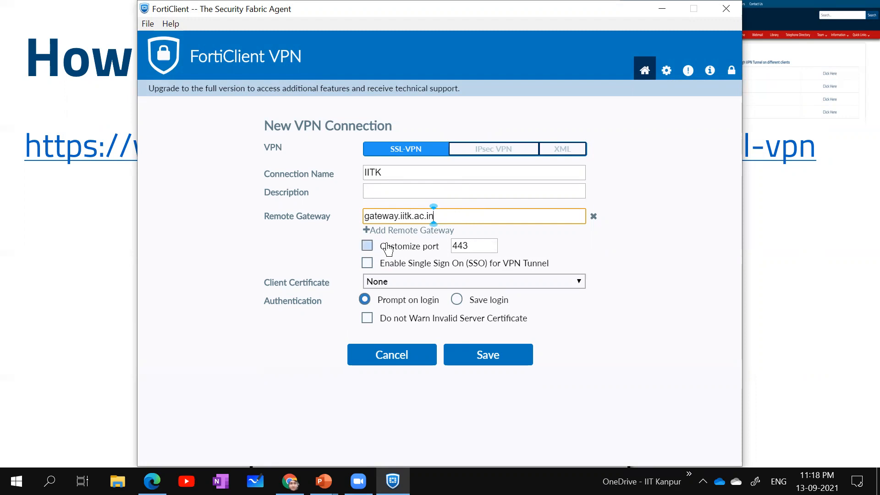
# Enable custom port 443, save login with the username, and save the IITK connection.
pyautogui.click(367, 246)
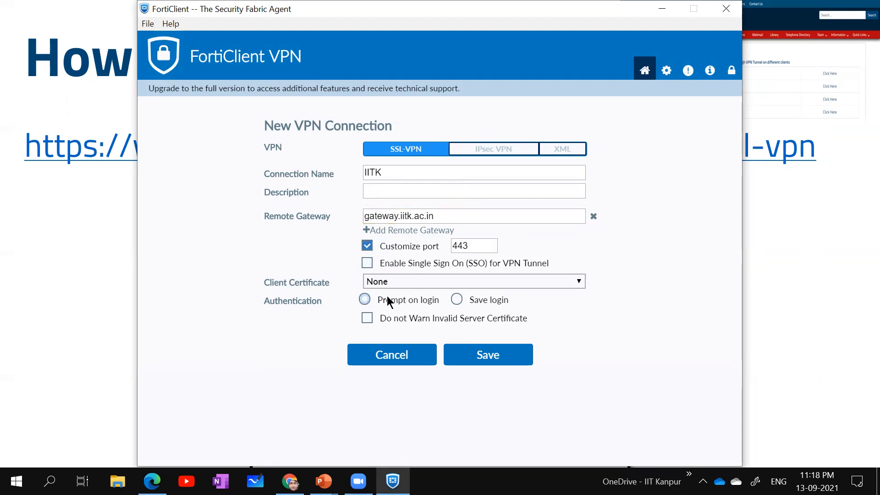
pyautogui.click(364, 299)
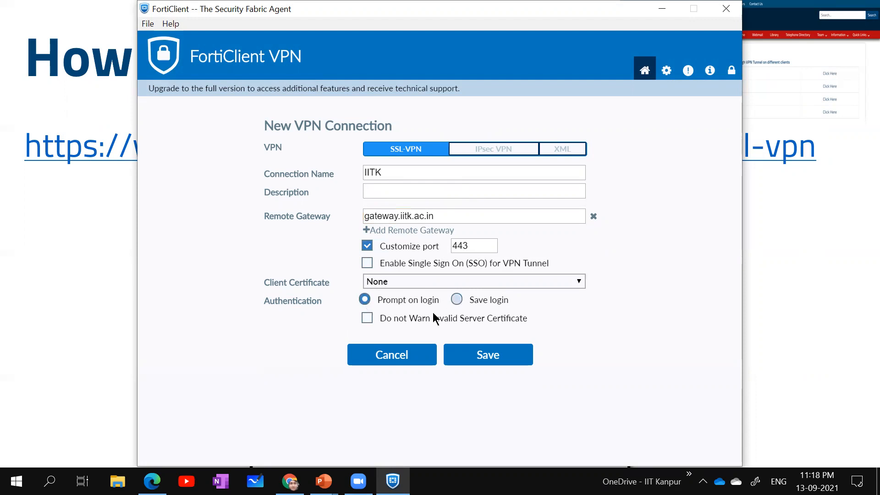
pyautogui.moveTo(376, 310)
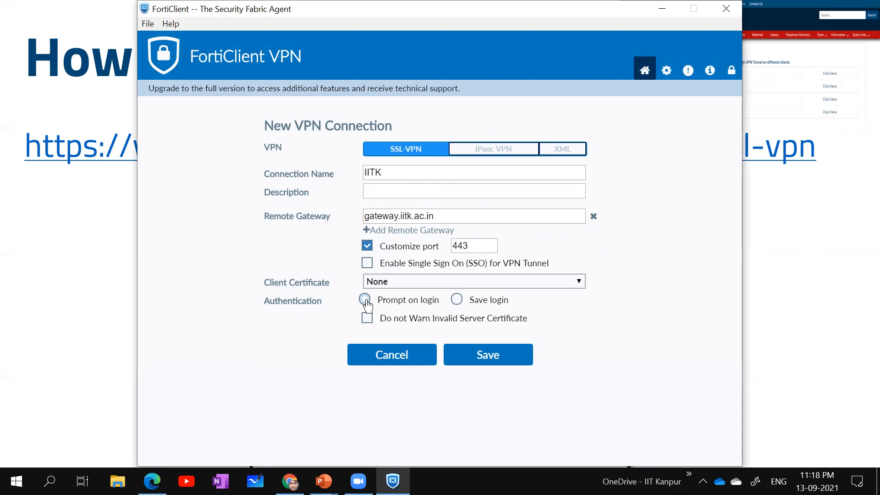
pyautogui.click(456, 299)
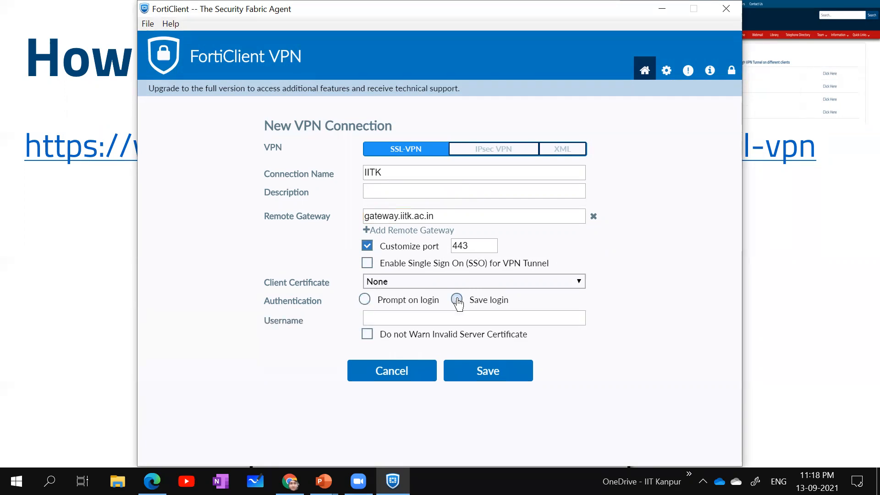
pyautogui.click(456, 299)
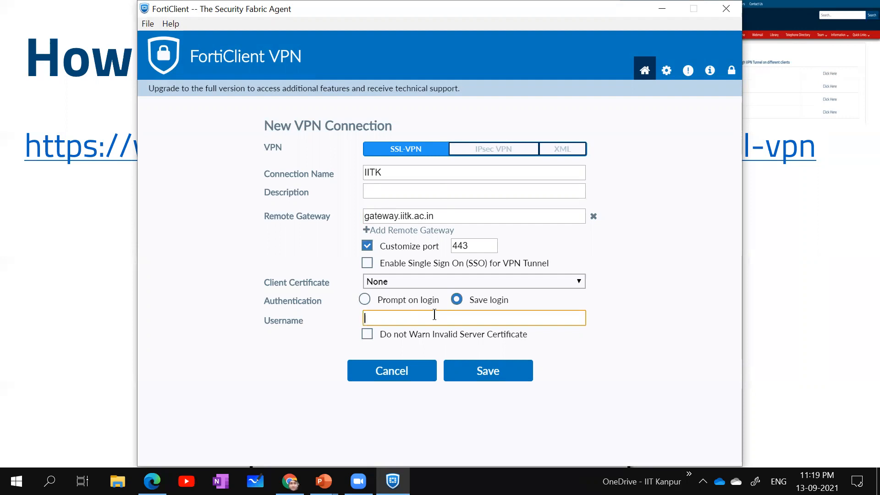
pyautogui.write('amanks20')
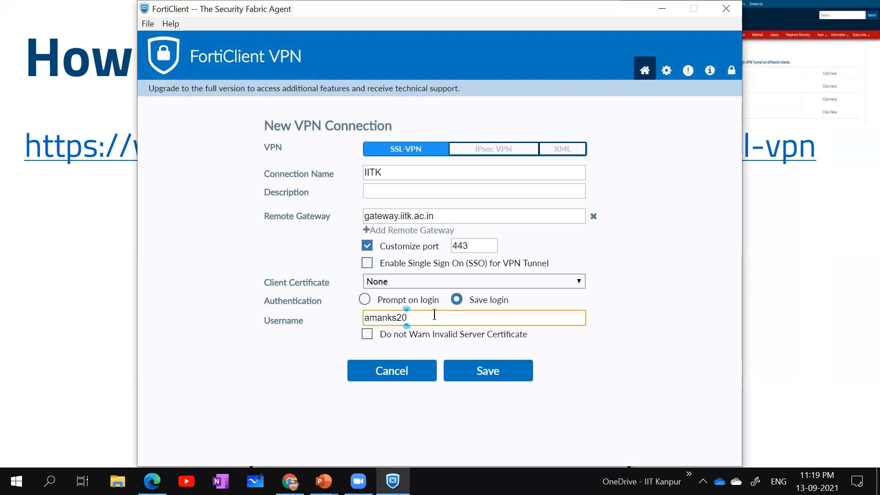
pyautogui.click(488, 370)
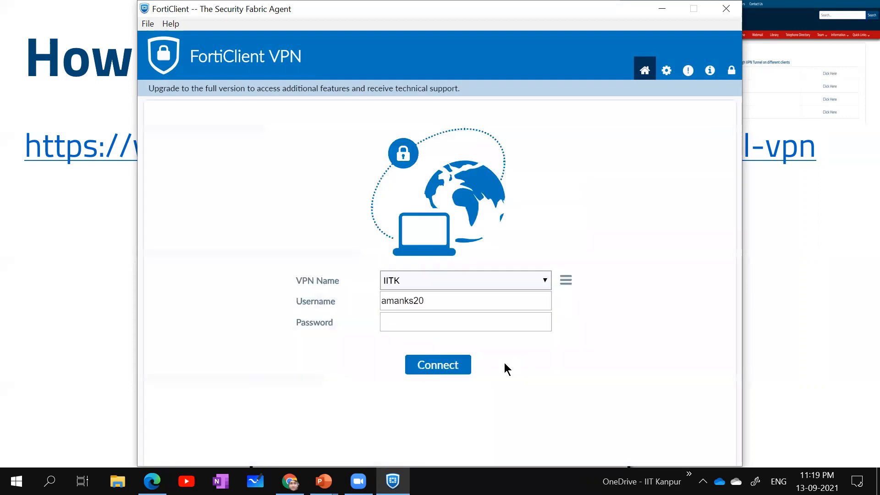
# Enter the account password and connect to the IITK VPN.
pyautogui.click(464, 322)
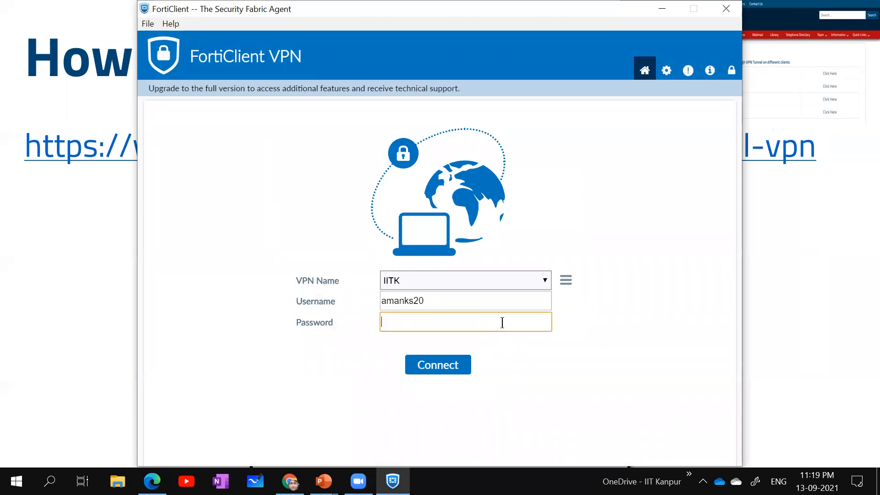
pyautogui.write('•••••')
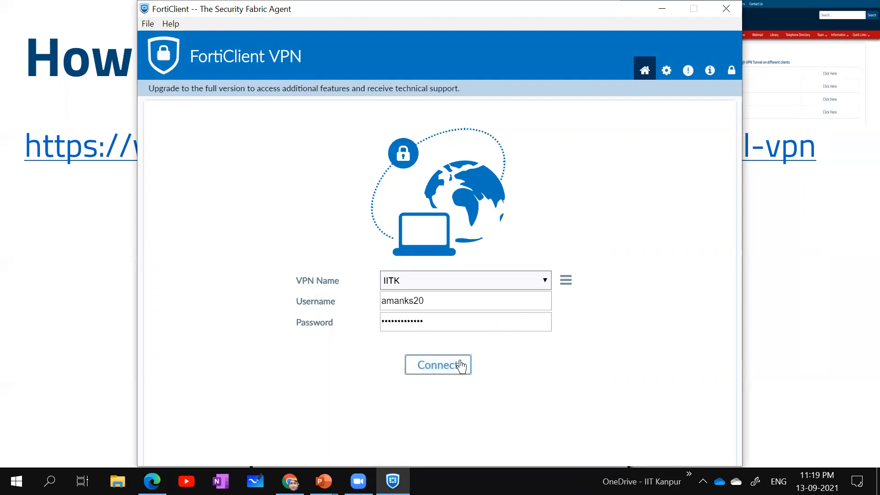
pyautogui.click(438, 365)
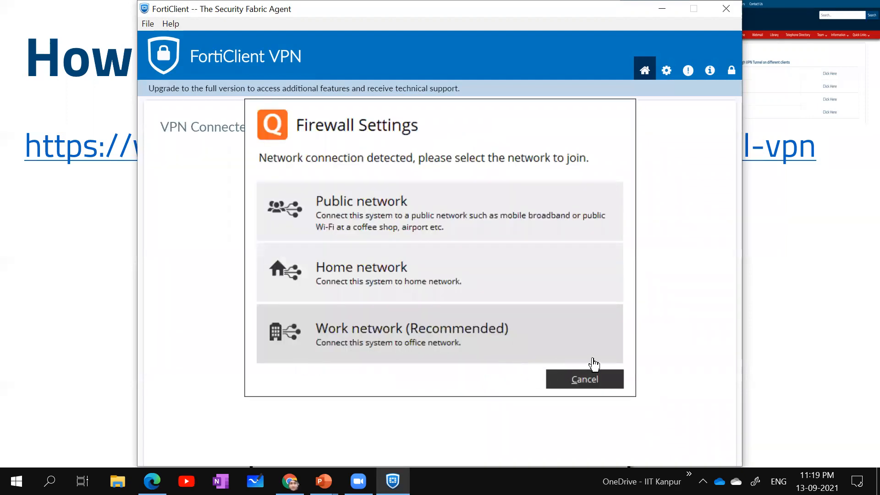
pyautogui.moveTo(474, 118)
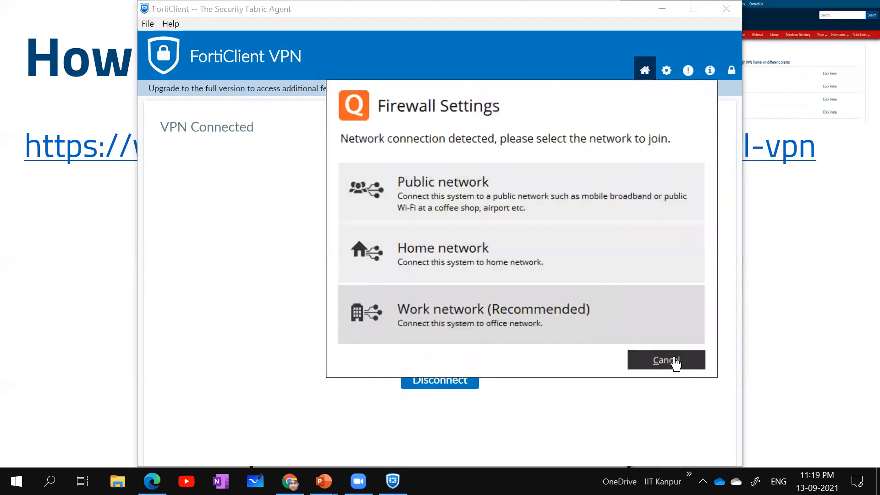
# Cancel the Firewall Settings popup, leaving the IITK VPN connected with its assigned IP.
pyautogui.click(666, 360)
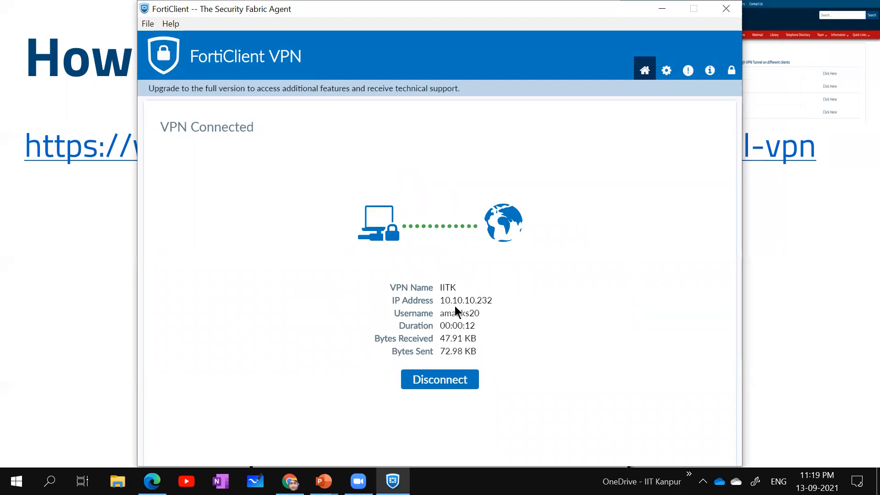
pyautogui.doubleClick(460, 314)
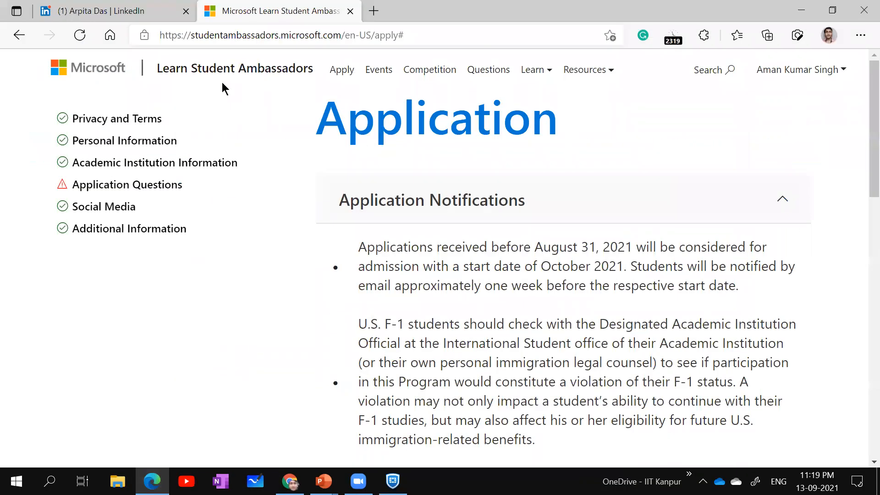
pyautogui.moveTo(504, 28)
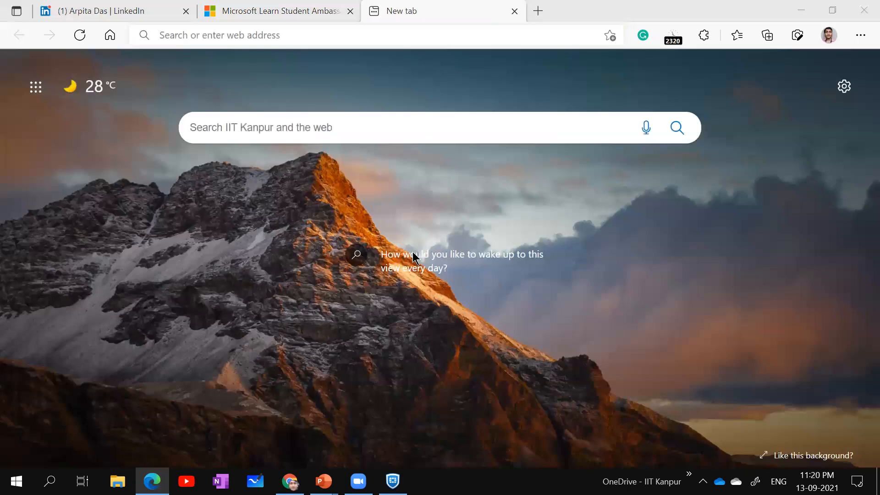
pyautogui.moveTo(671, 259)
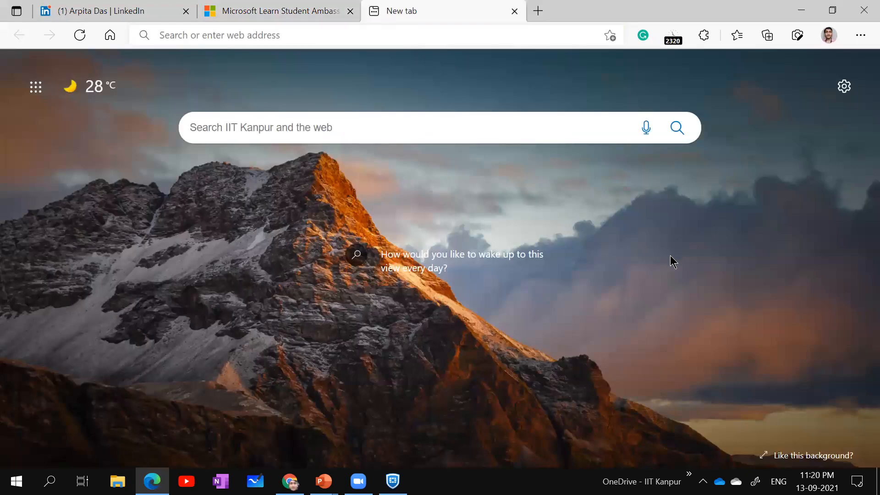
# Load the P K Kelkar Library site pkklib.iitk.ac.in in a new tab via the address bar.
pyautogui.click(25, 56)
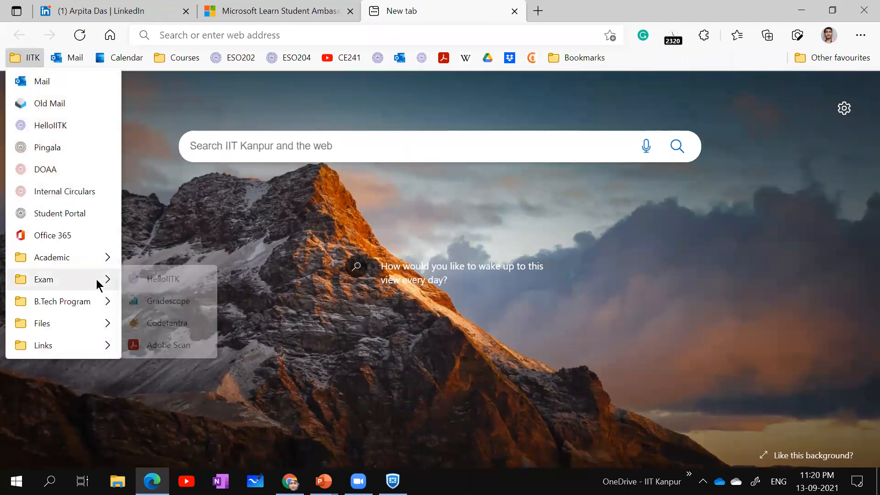
pyautogui.click(184, 58)
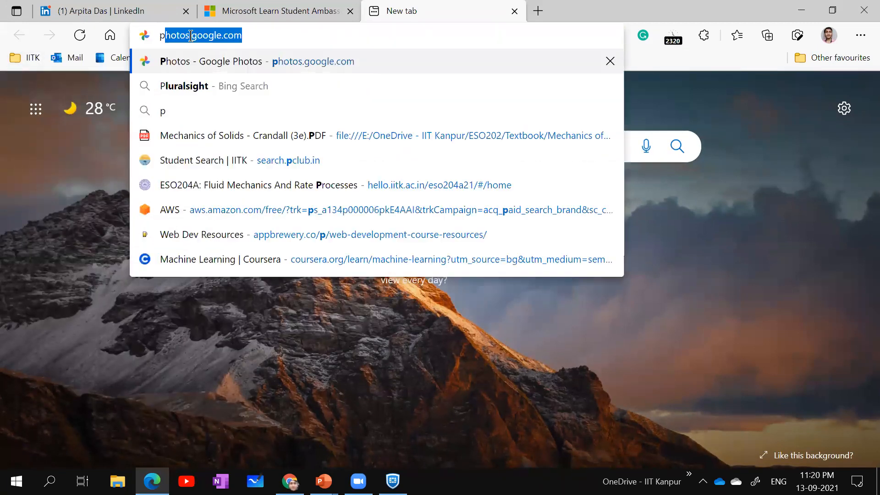
pyautogui.write('pkk.lib.')
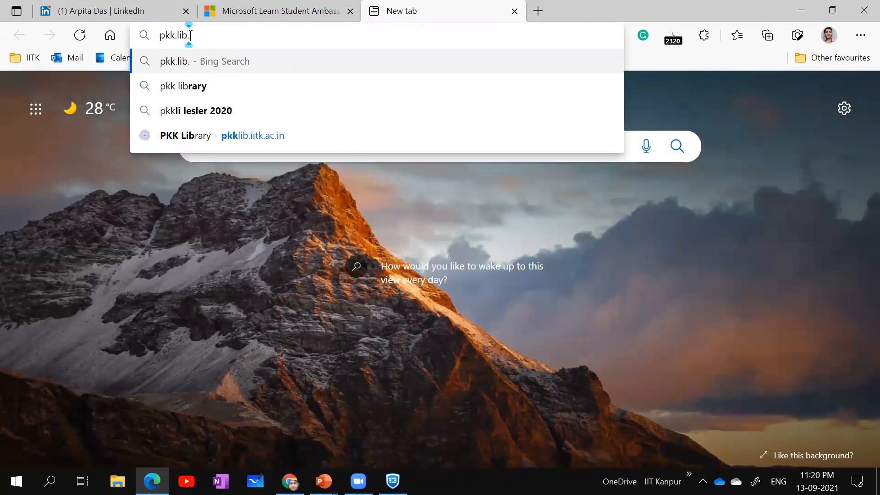
pyautogui.press('Backspace')
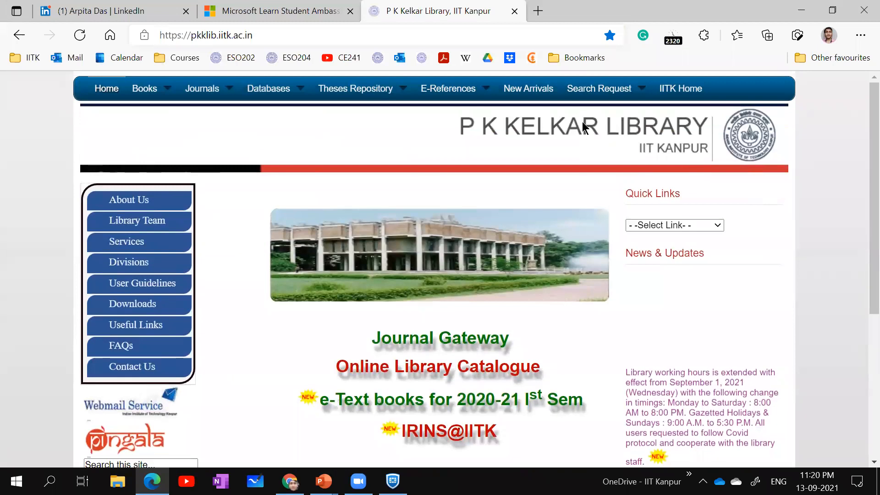
pyautogui.click(537, 11)
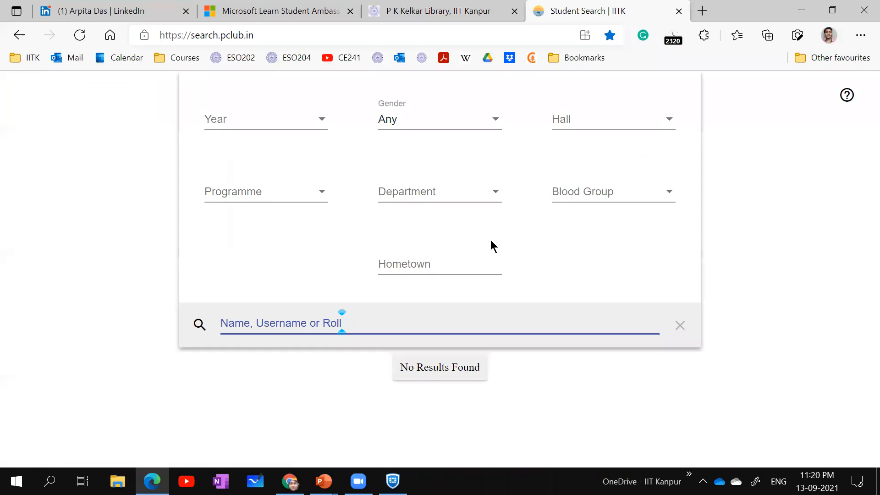
pyautogui.write('aman kumar sinng')
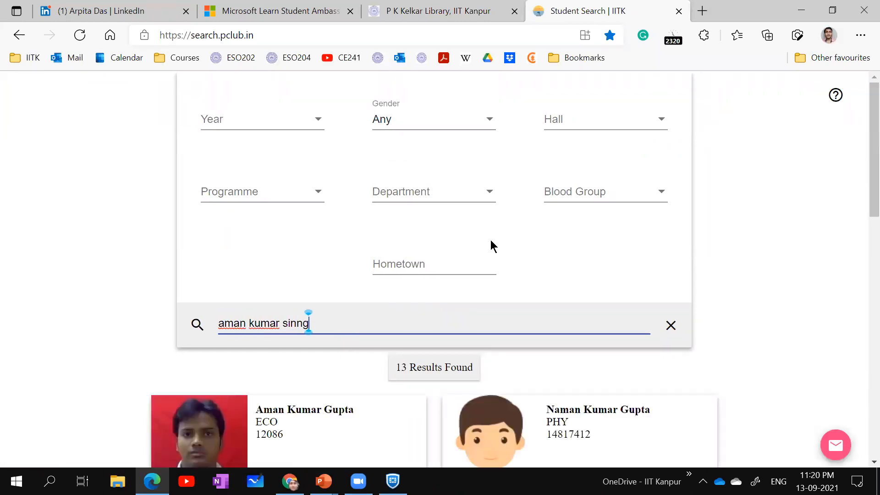
pyautogui.write('singh')
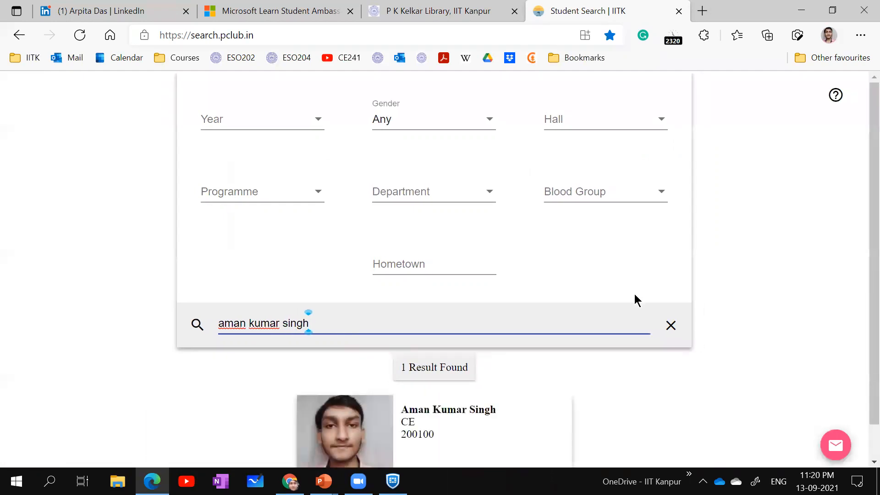